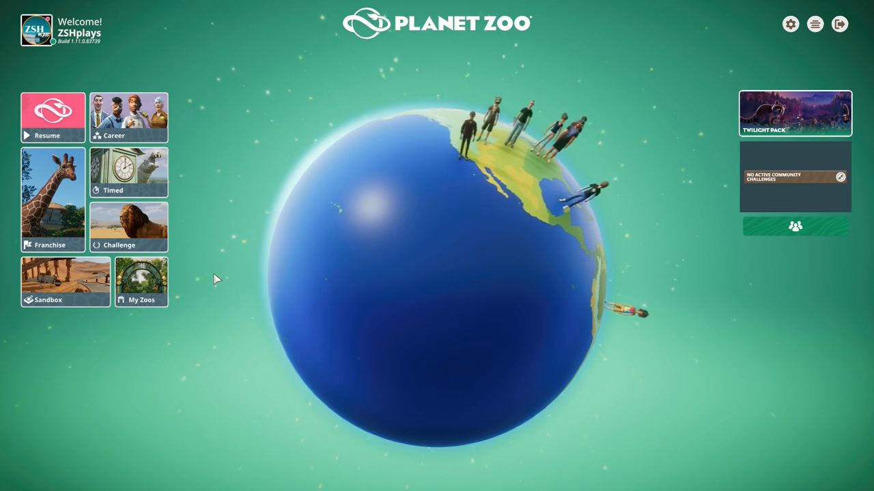
- Create a new sandbox zoo on the Grassland biome in Africa with flat terrain
left_click(64, 281)
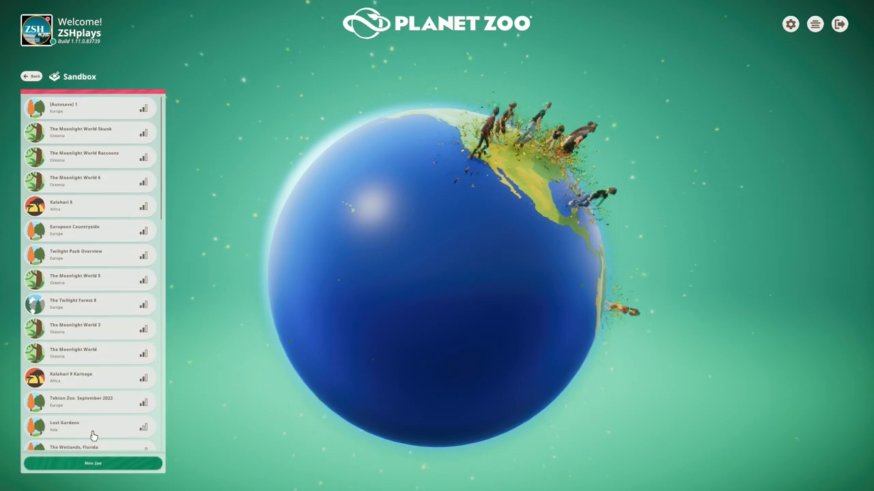
left_click(93, 464)
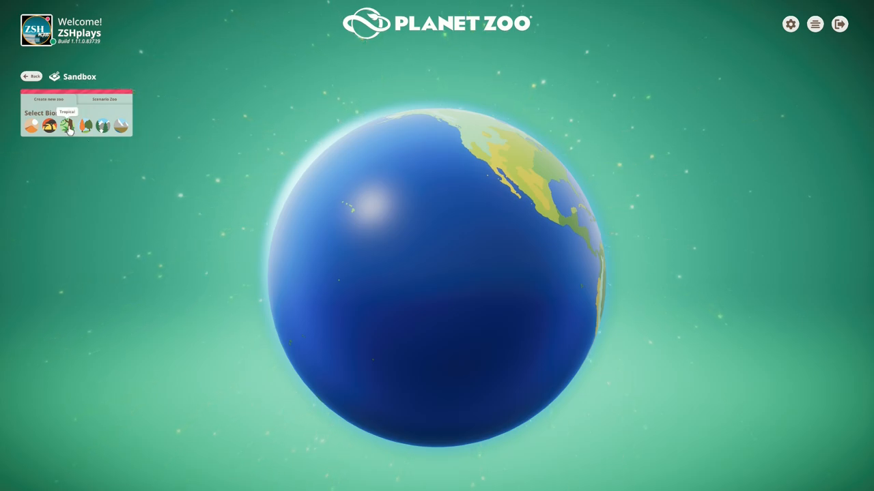
left_click(49, 125)
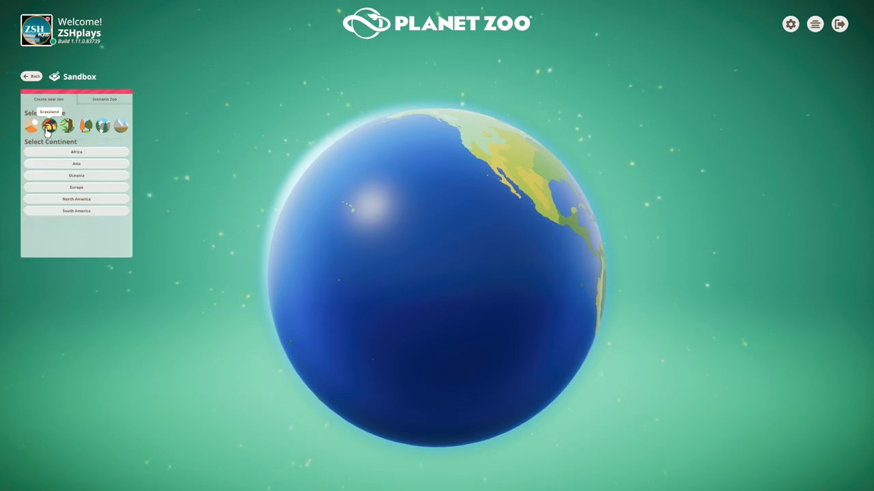
left_click(76, 152)
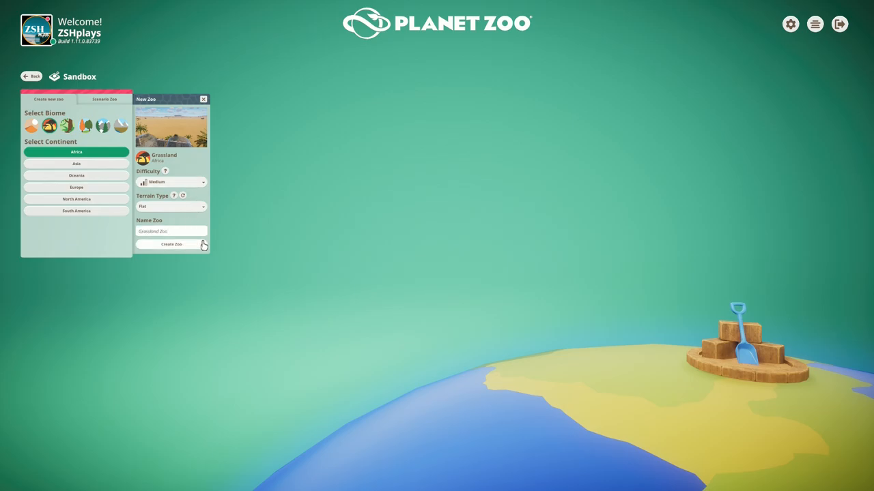
left_click(172, 245)
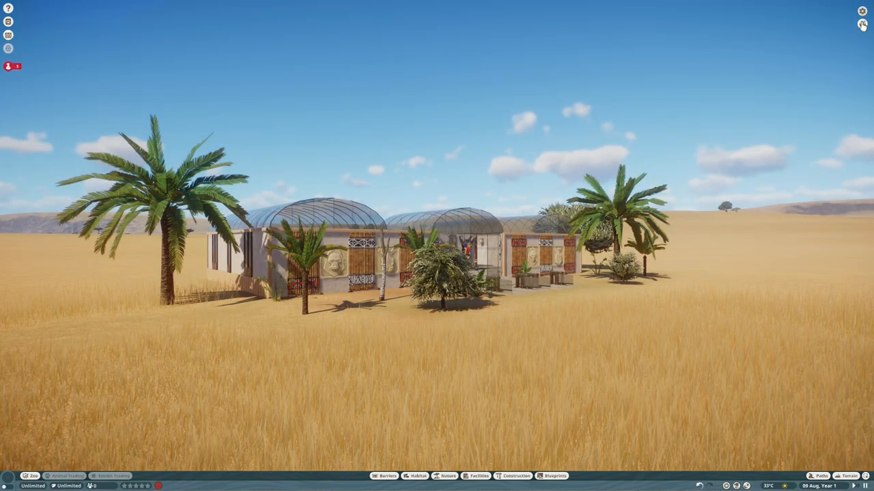
- Switch off animal welfare requirements in the sandbox animal options
left_click(862, 11)
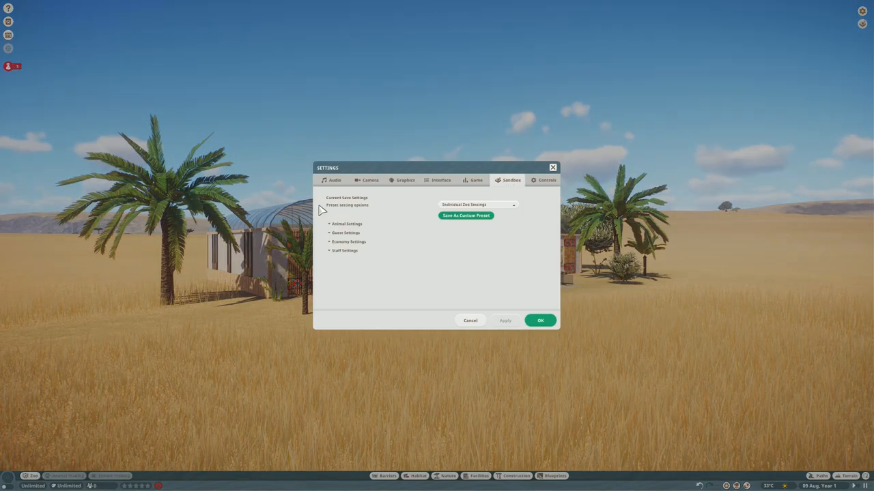
left_click(347, 224)
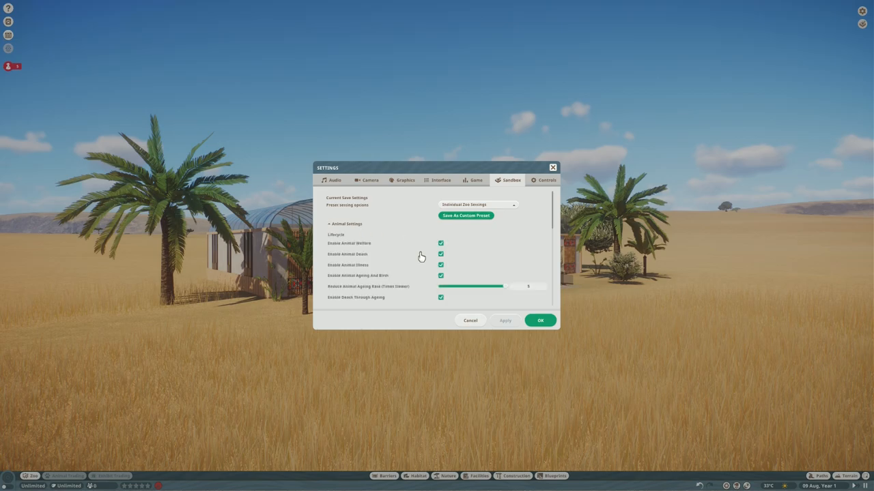
mouse_move(448, 246)
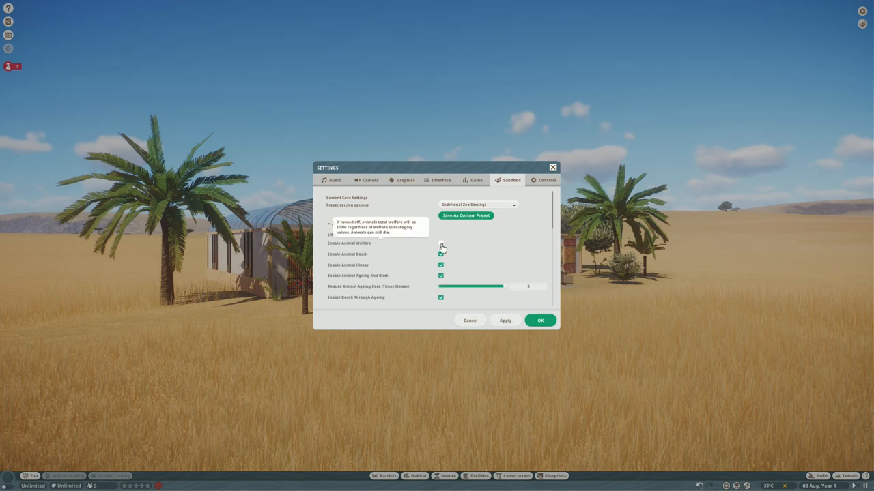
left_click(439, 243)
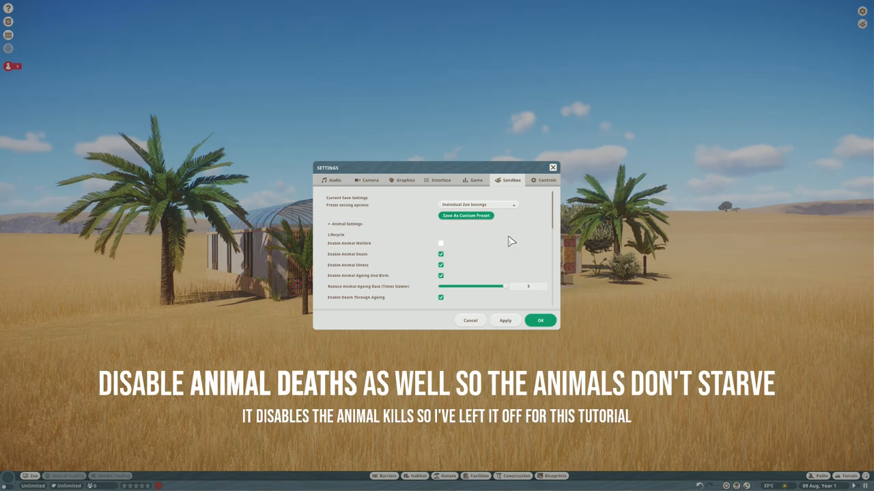
scroll("down", 3)
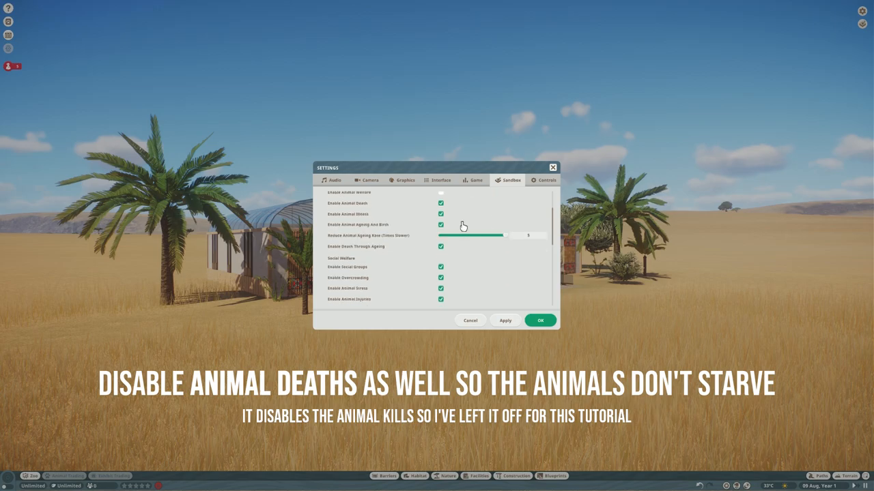
scroll("down", 3)
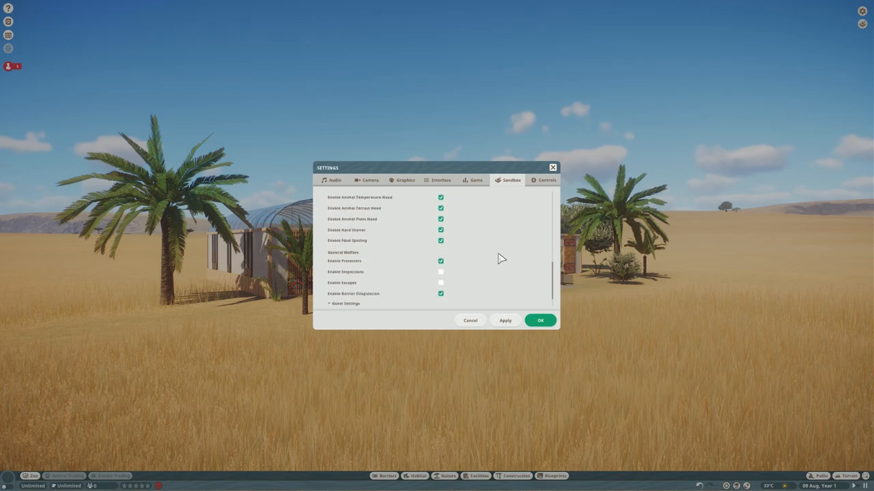
scroll("down", 3)
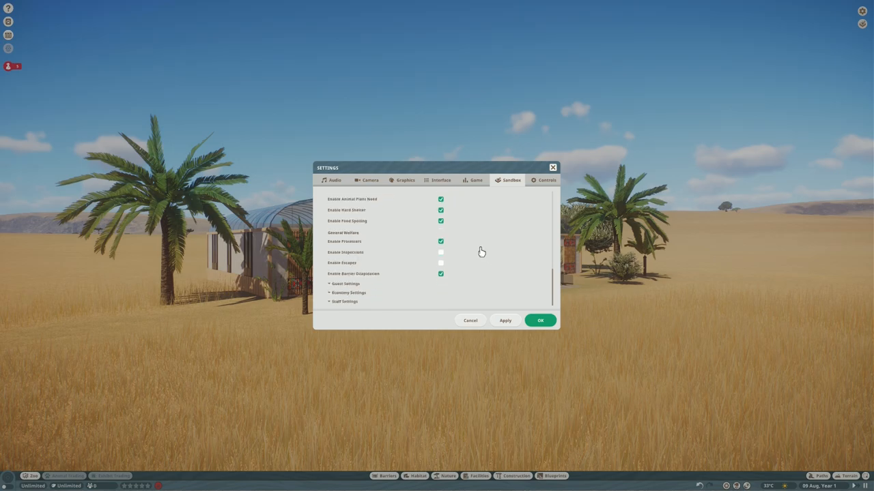
mouse_move(524, 261)
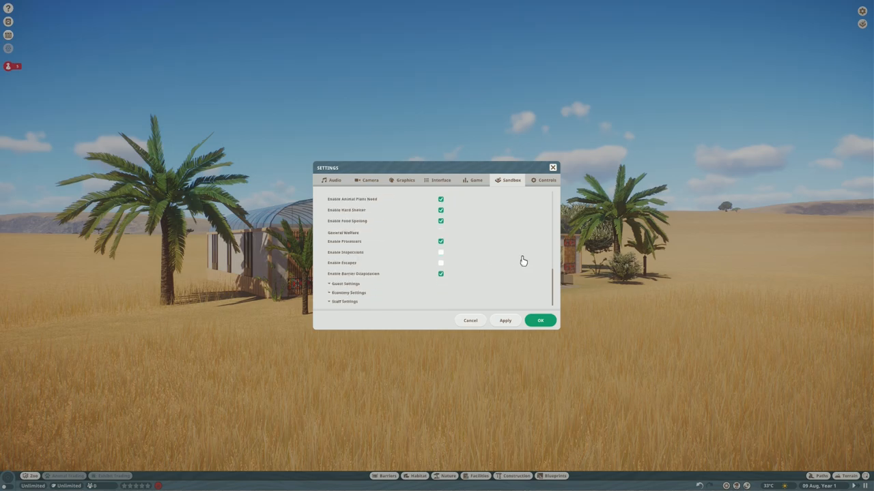
mouse_move(494, 255)
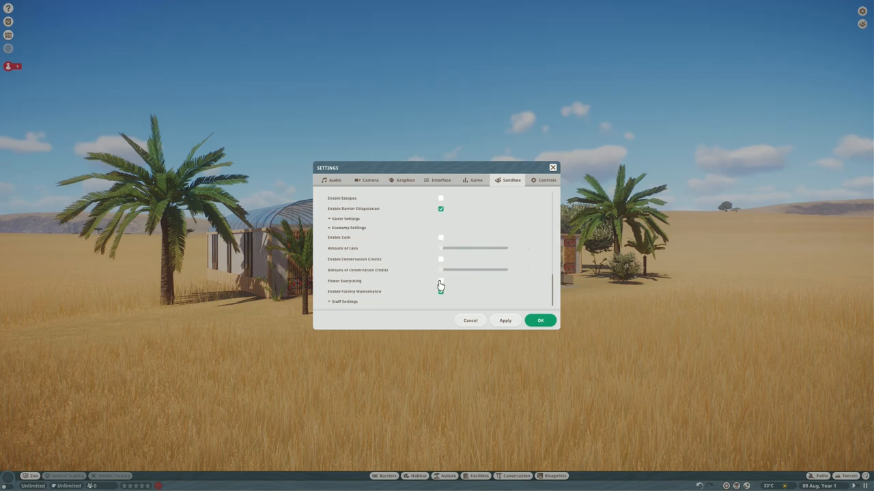
- Enable Power Everything, relax a staff requirement and confirm the sandbox settings
left_click(440, 281)
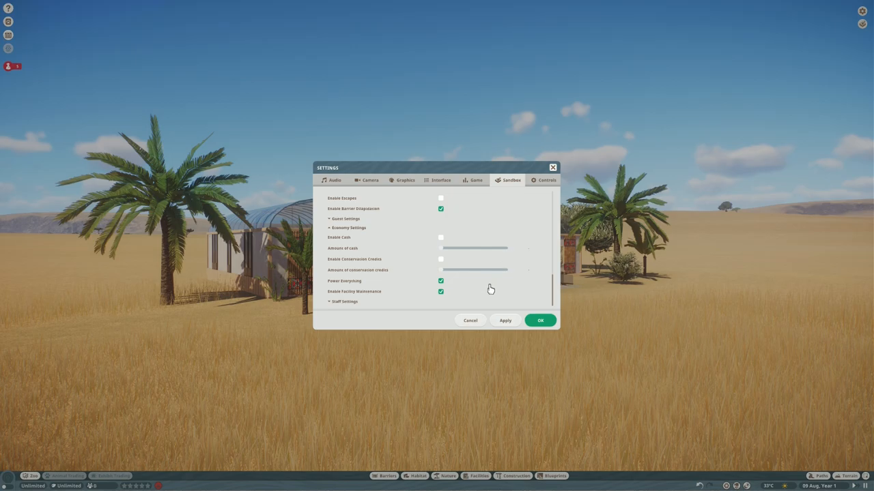
mouse_move(463, 277)
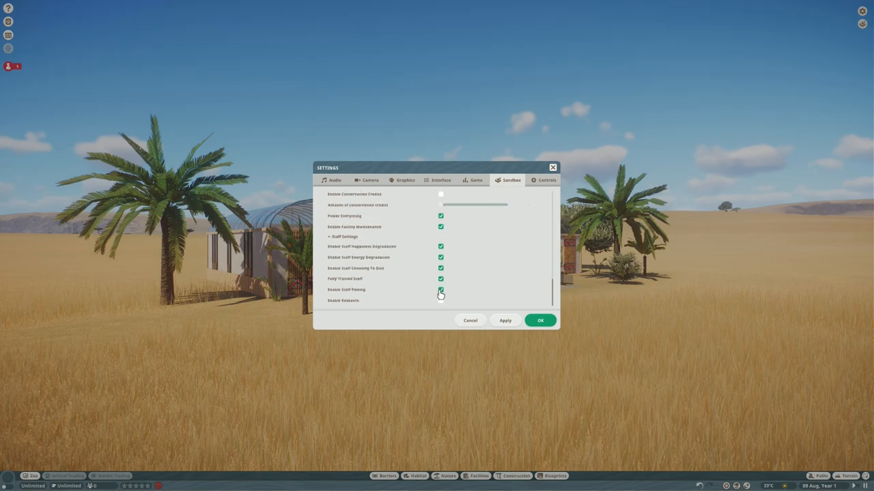
left_click(440, 289)
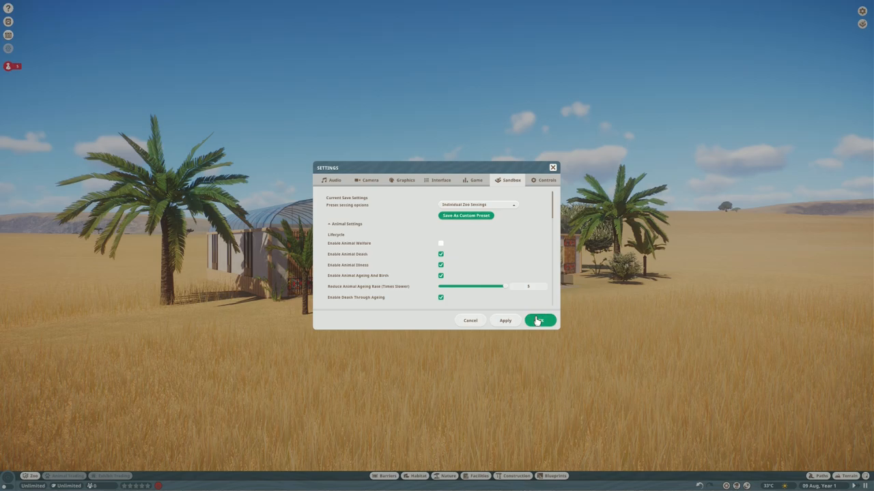
left_click(541, 321)
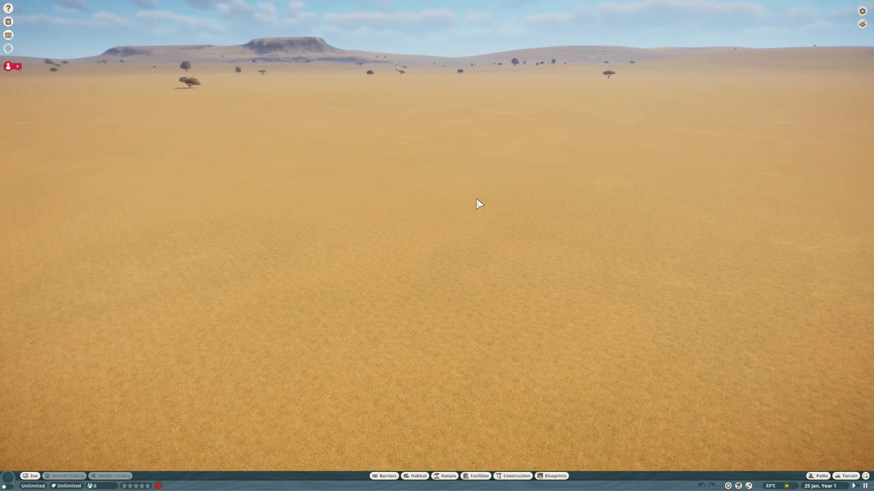
left_click(849, 475)
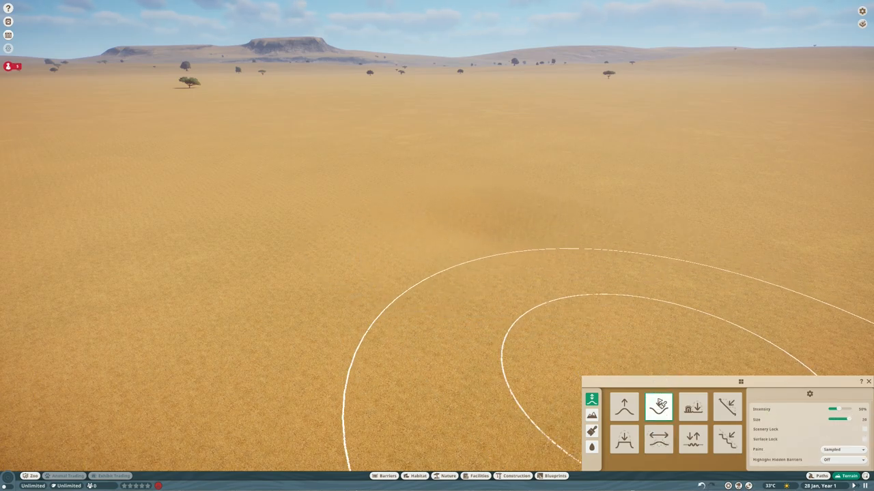
left_click(694, 406)
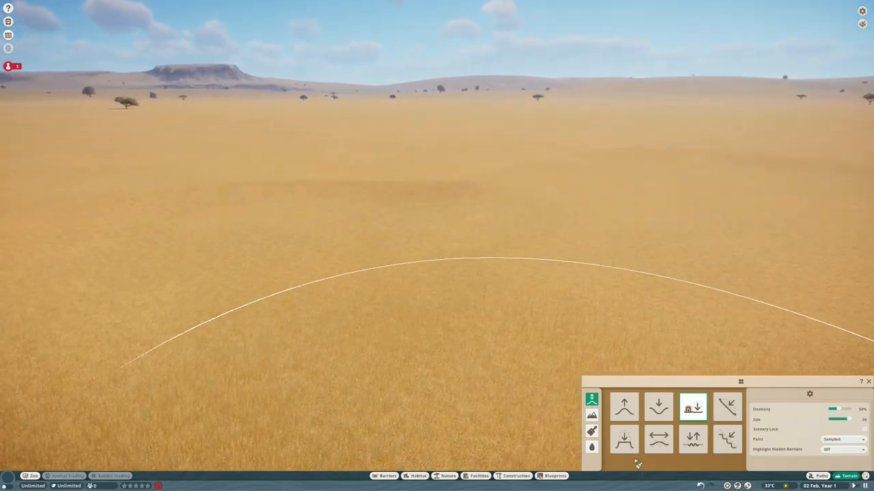
left_click(591, 447)
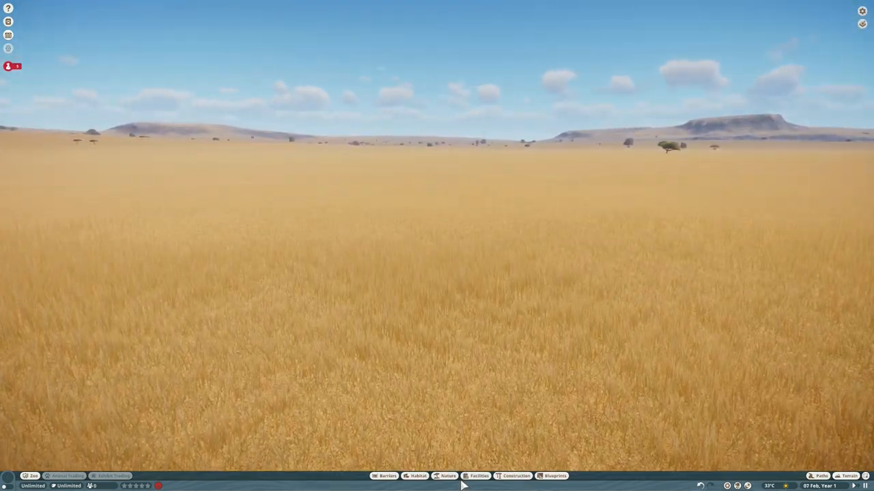
- Filter nature scenery to African species and plant an acacia tree on the savanna
left_click(445, 475)
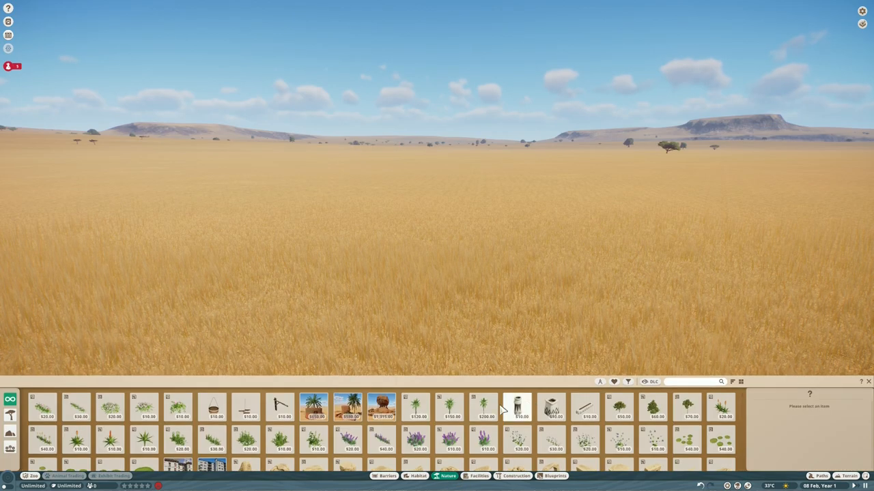
left_click(628, 382)
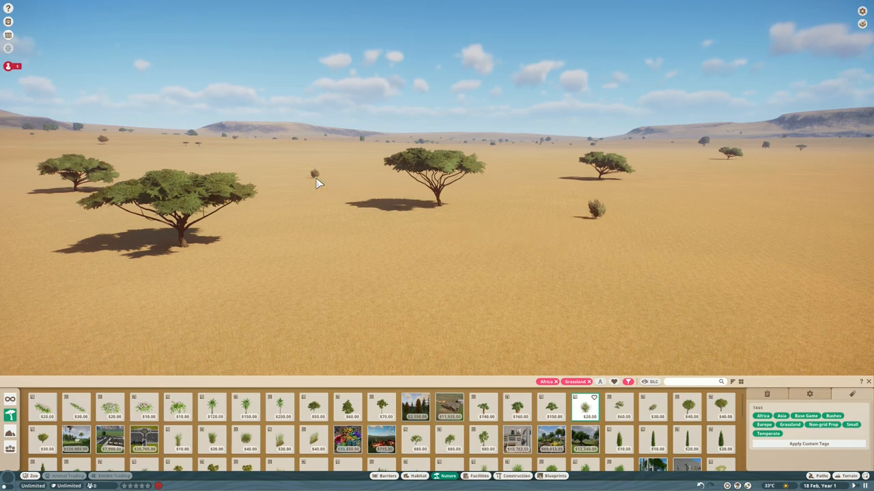
left_click(808, 393)
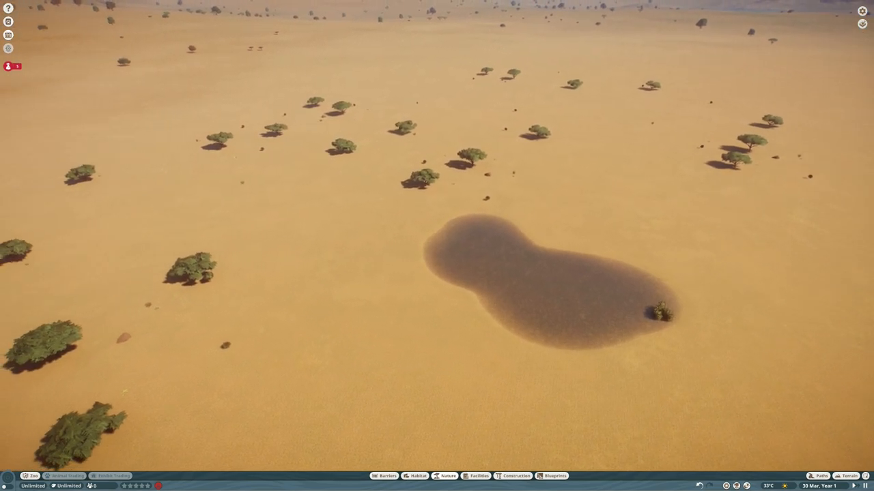
- Choose the Null Barrier and begin outlining the lakeside habitat
left_click(385, 475)
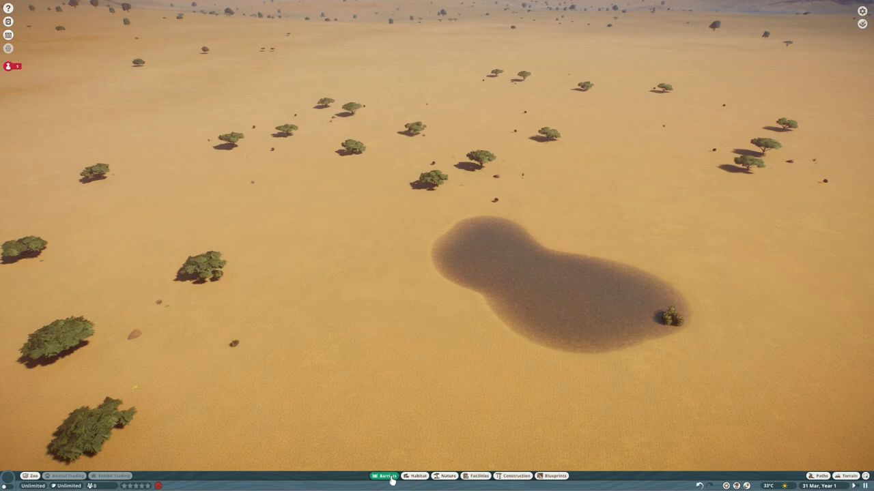
left_click(385, 476)
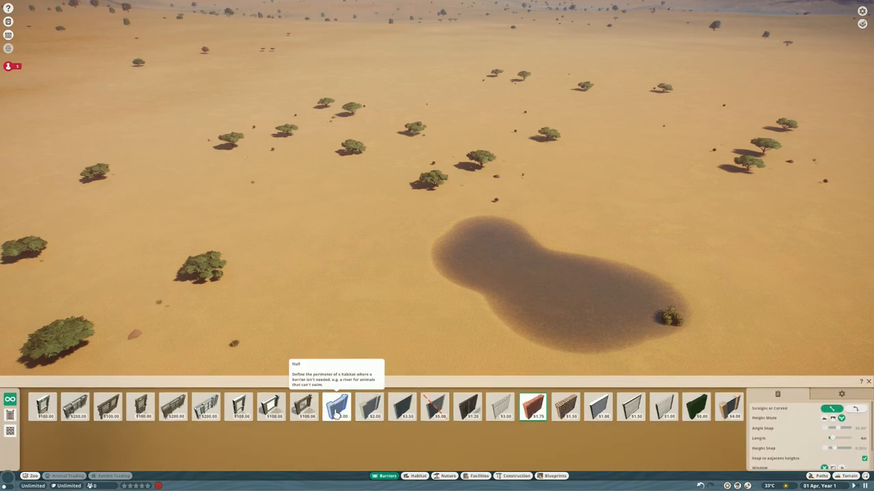
left_click(336, 407)
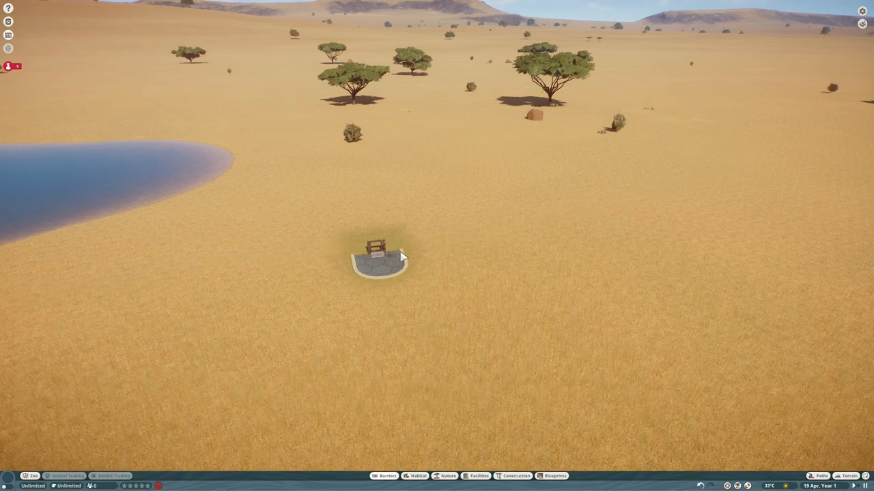
- Rename the lakeside habitat 'Herb…' and select its gate for adjustment
left_click(377, 248)
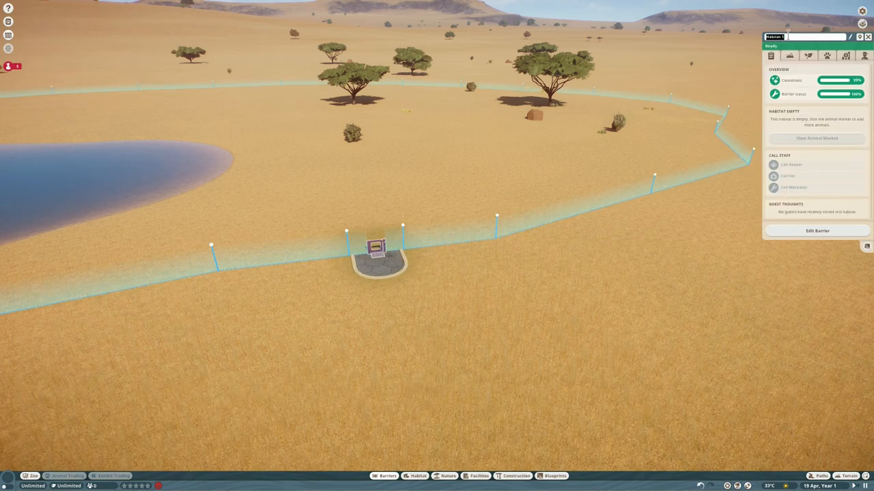
type("Herb")
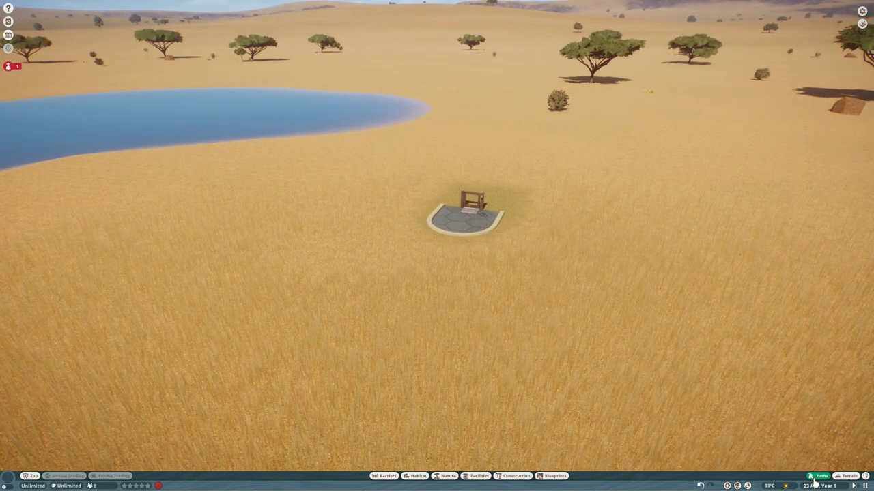
left_click(819, 475)
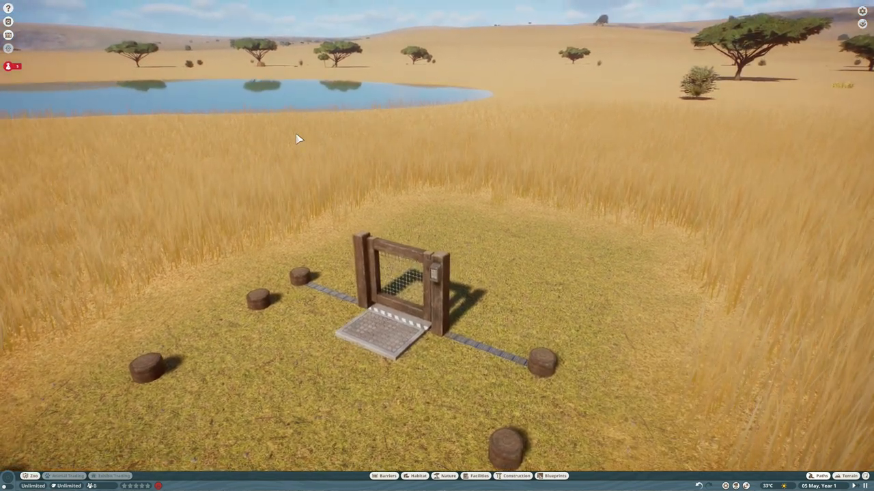
mouse_move(306, 217)
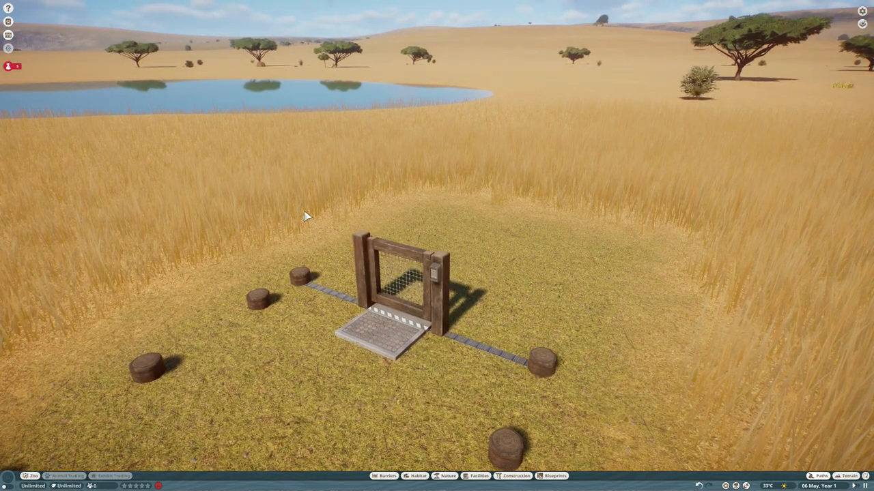
mouse_move(292, 278)
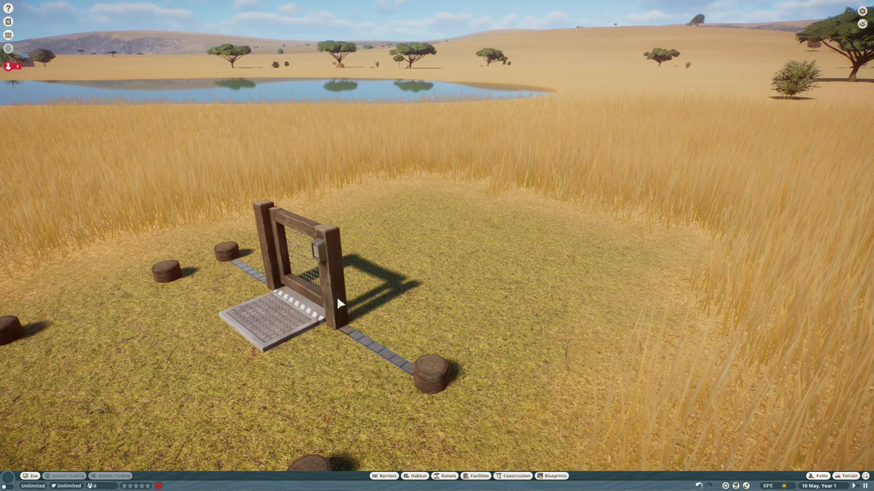
mouse_move(219, 342)
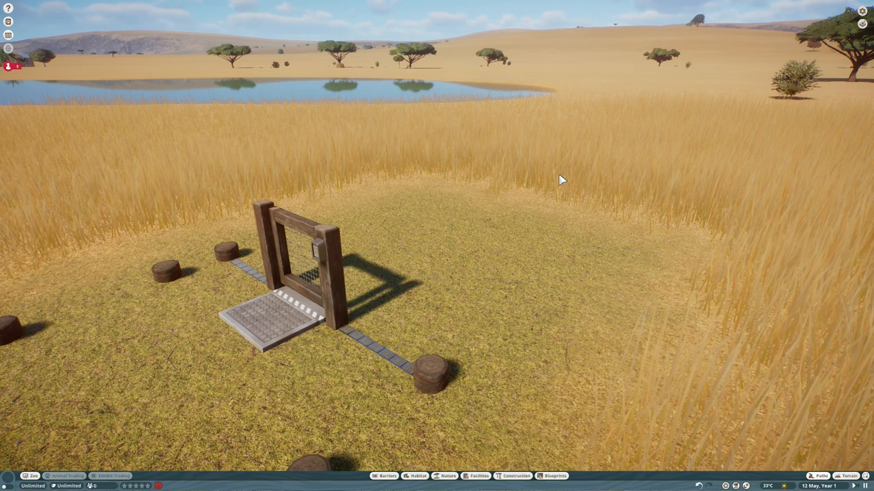
mouse_move(213, 344)
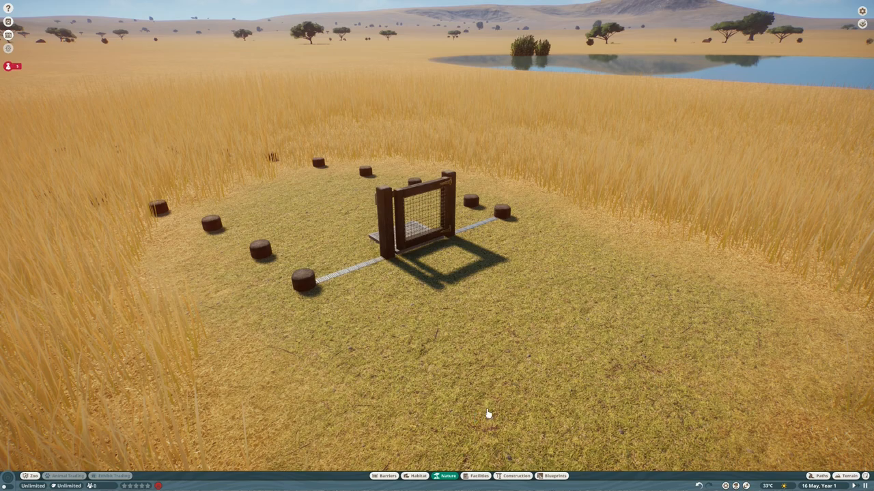
- Place a large leafy bush over the habitat gate to hide it
left_click(445, 475)
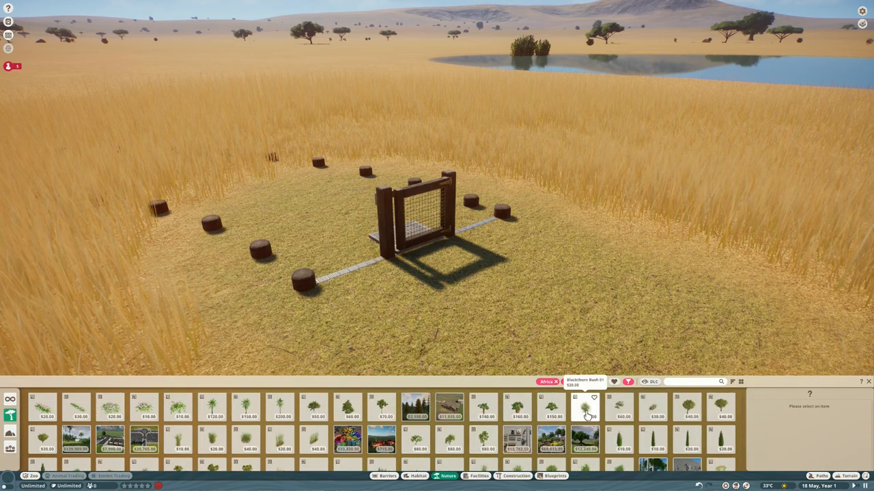
left_click(585, 407)
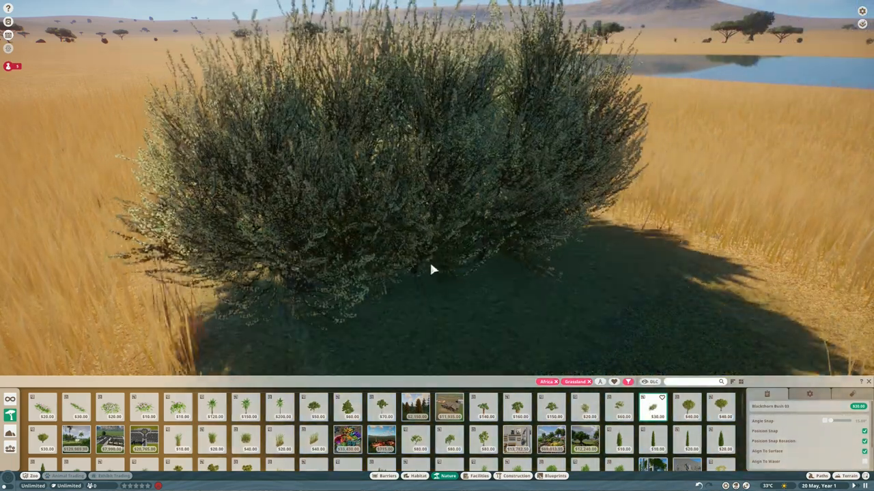
left_click(430, 270)
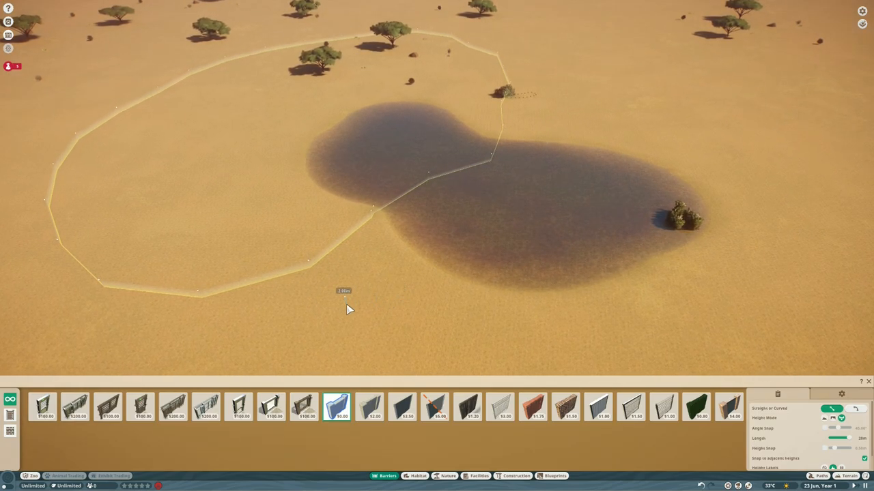
mouse_move(202, 303)
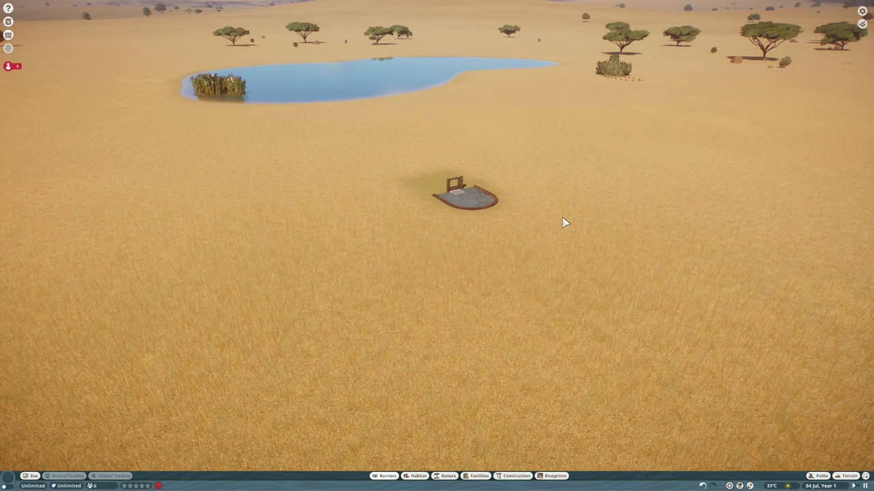
- Rename the pond habitat to 'Carnivore'
left_click(383, 475)
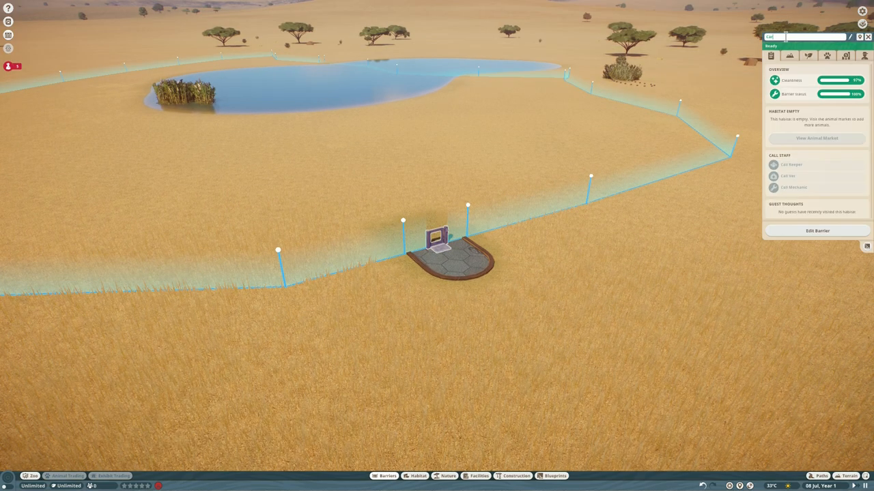
type("Carnivore")
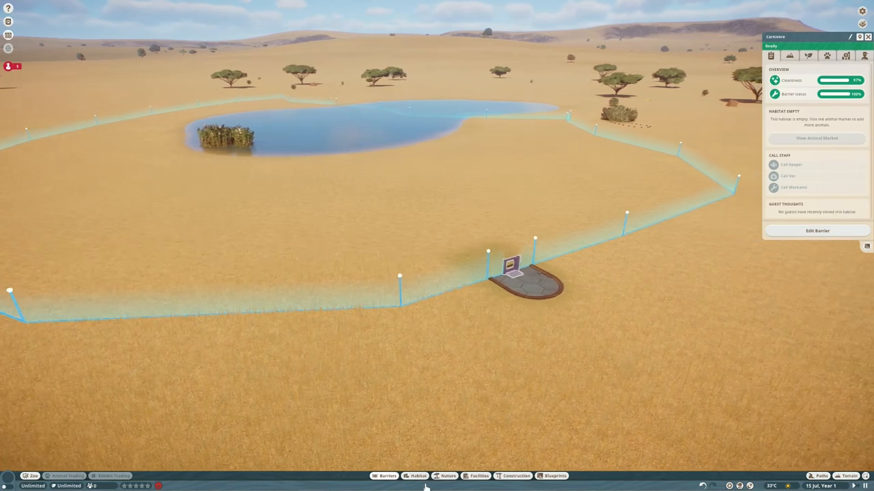
- Place a tall grass clump over the Carnivore habitat's gate
left_click(448, 475)
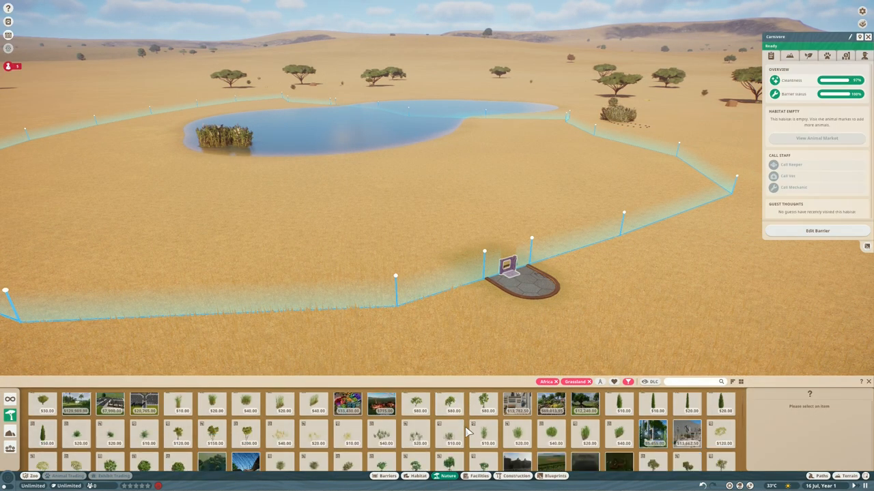
left_click(553, 434)
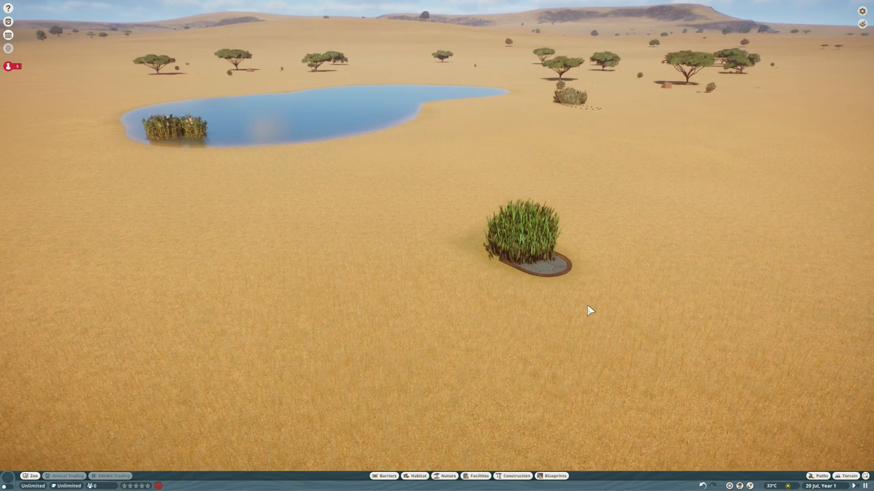
left_click(819, 475)
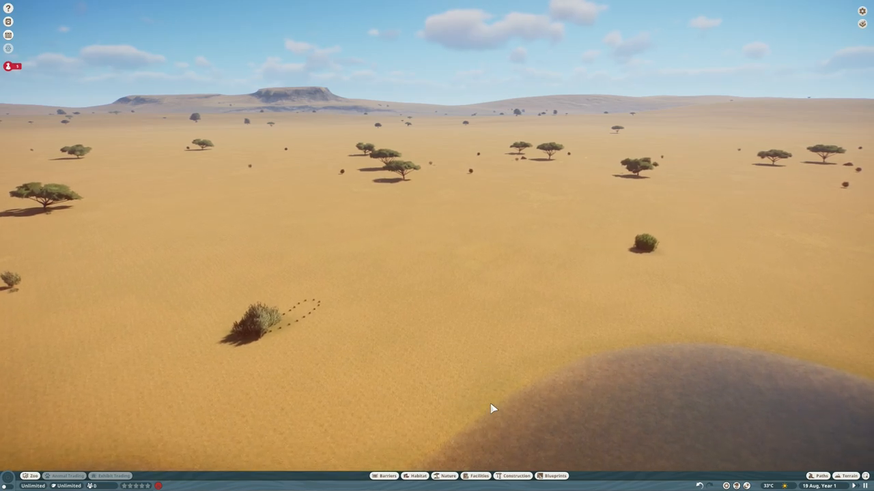
- Place the Animal Trade Centre and a larger staff building beside it on the savanna
left_click(477, 475)
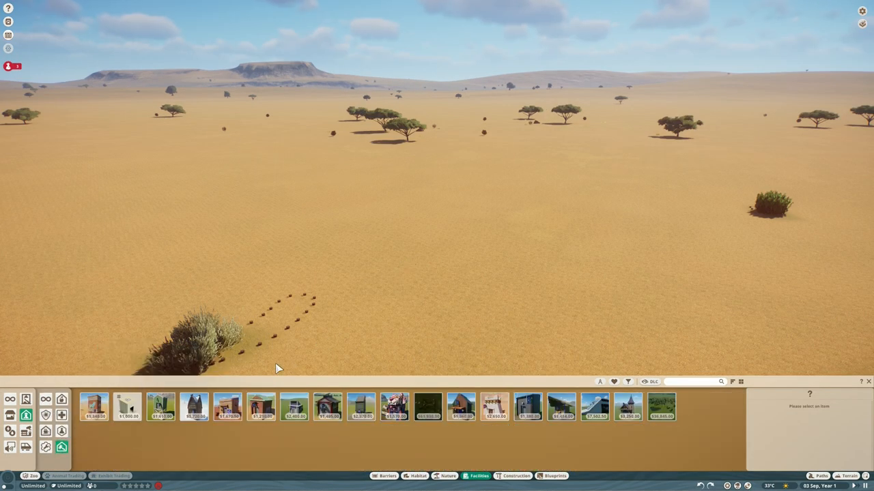
left_click(129, 406)
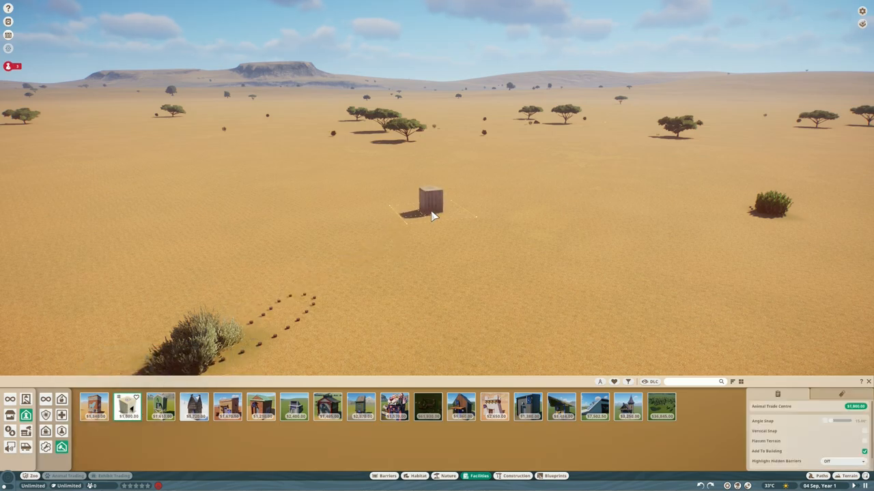
left_click(428, 205)
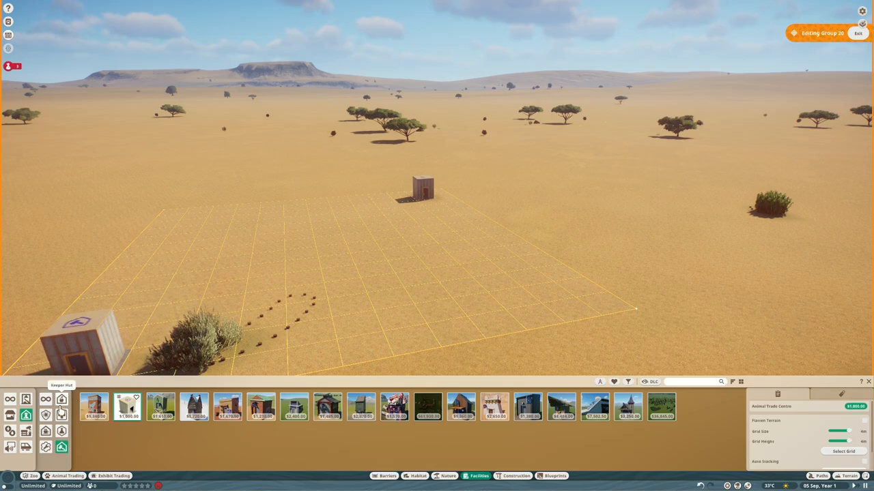
mouse_move(62, 415)
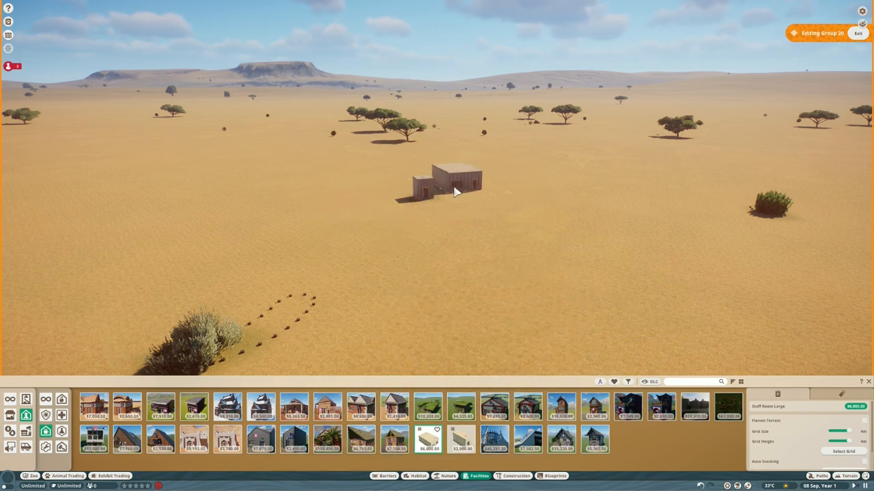
left_click(857, 33)
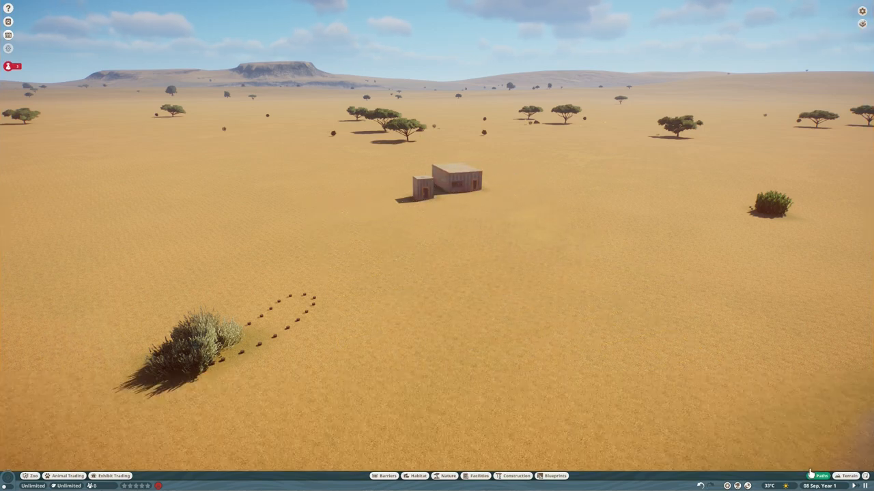
left_click(819, 475)
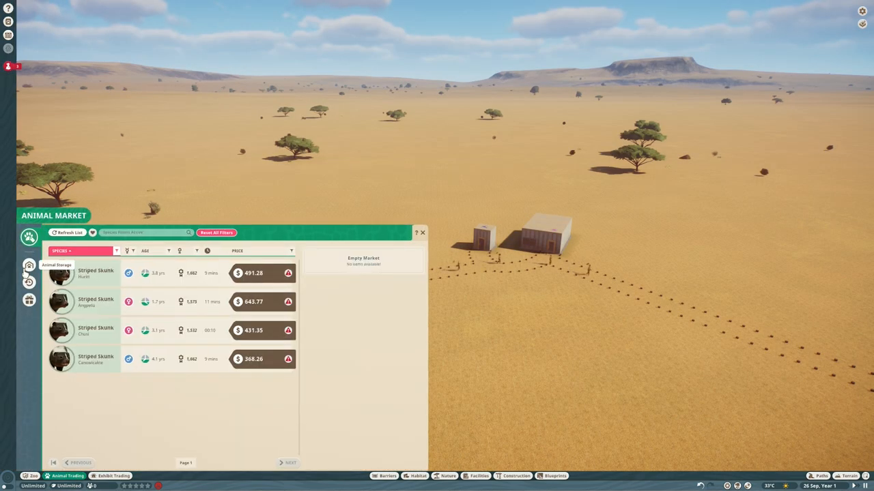
- Search the Animal Market for African Wild Dog and buy the dogs
left_click(216, 232)
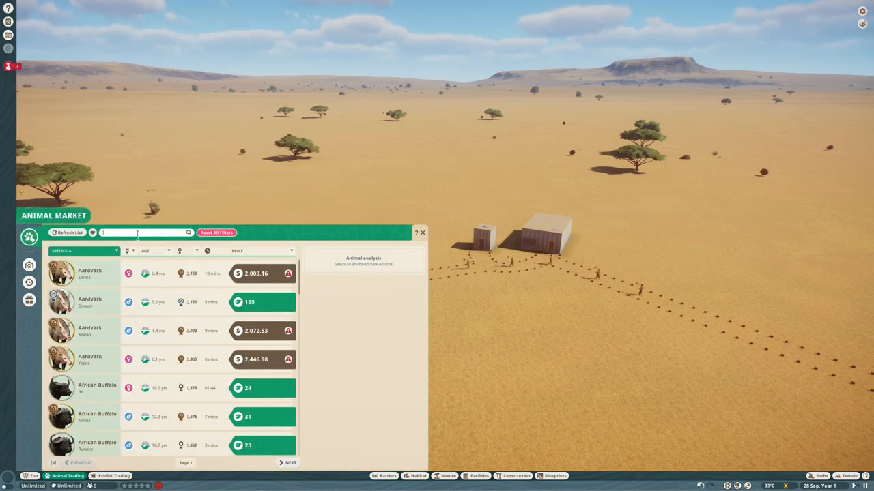
type("afr")
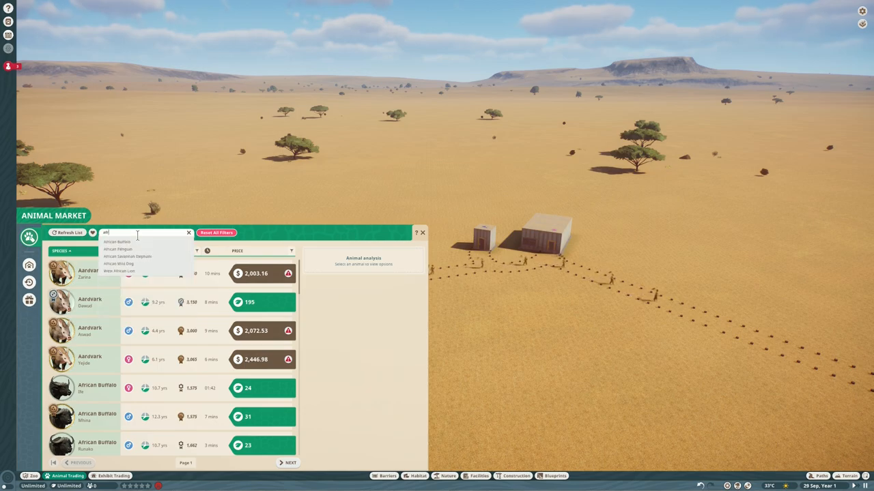
left_click(119, 263)
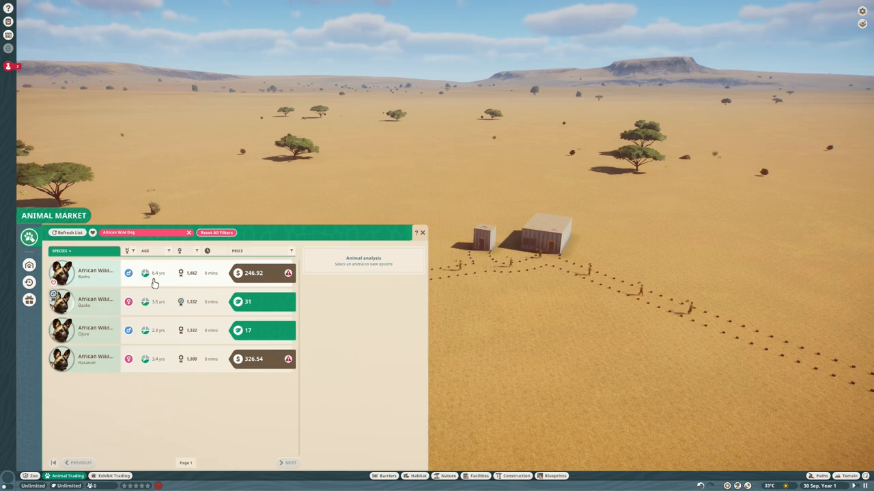
left_click(96, 331)
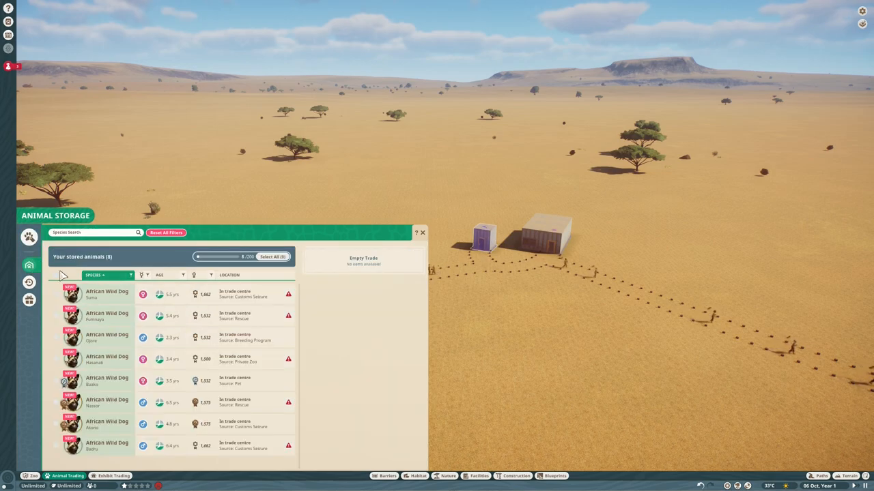
- Select all eight stored wild dogs and send them into the zoo
left_click(273, 256)
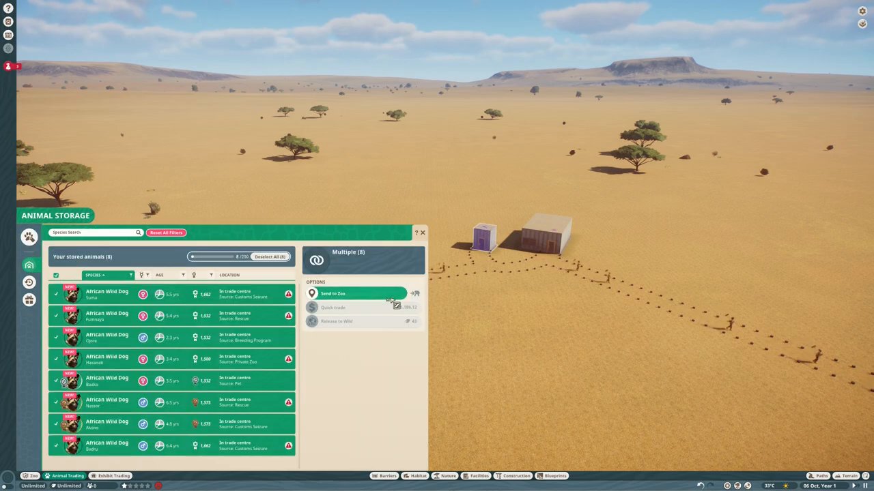
left_click(333, 293)
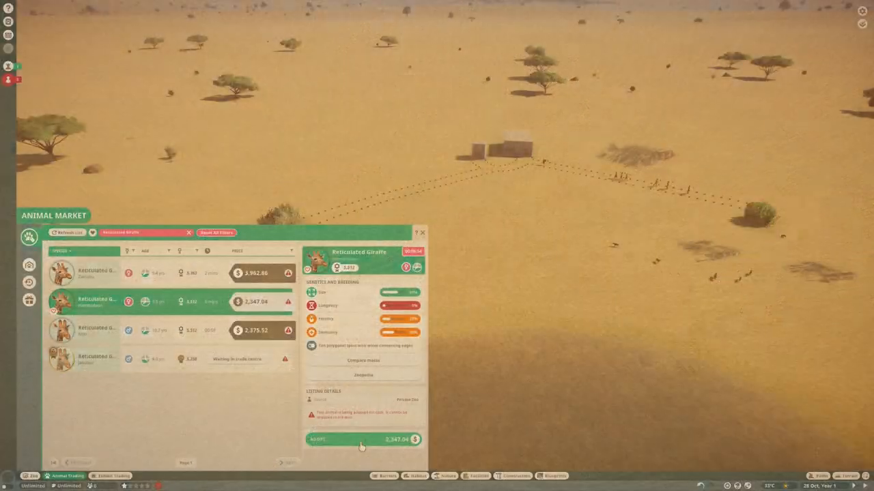
- Buy the reticulated giraffes, then clear the filter and search 'ga' for gazelles
left_click(363, 440)
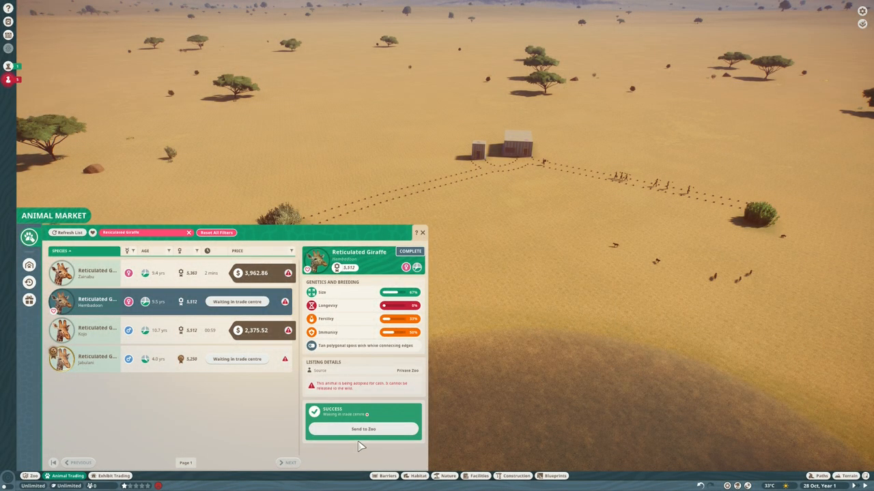
left_click(188, 232)
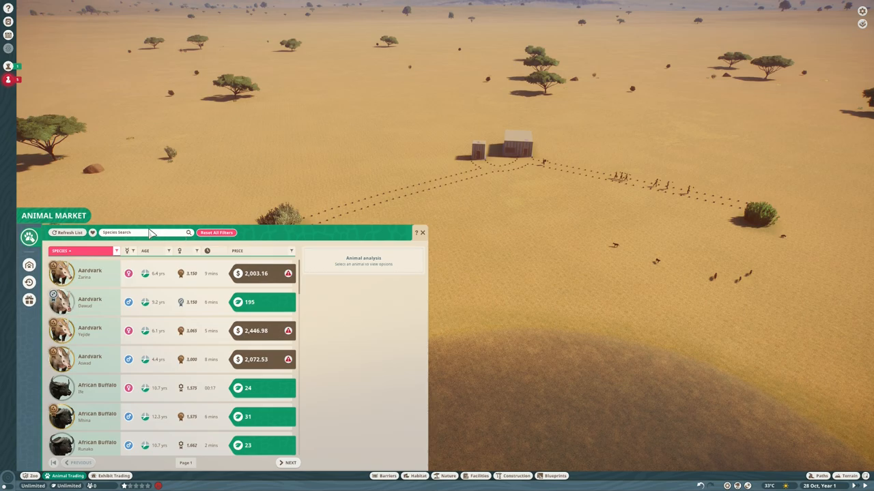
left_click(139, 232)
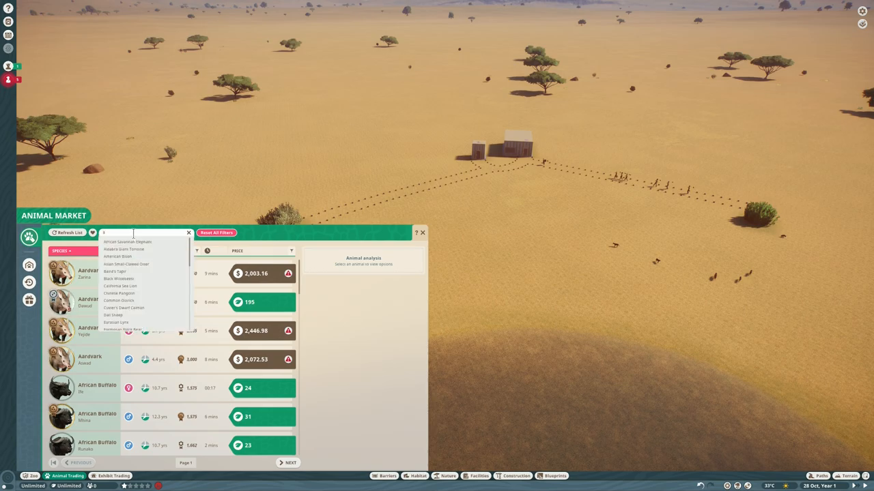
type("ga")
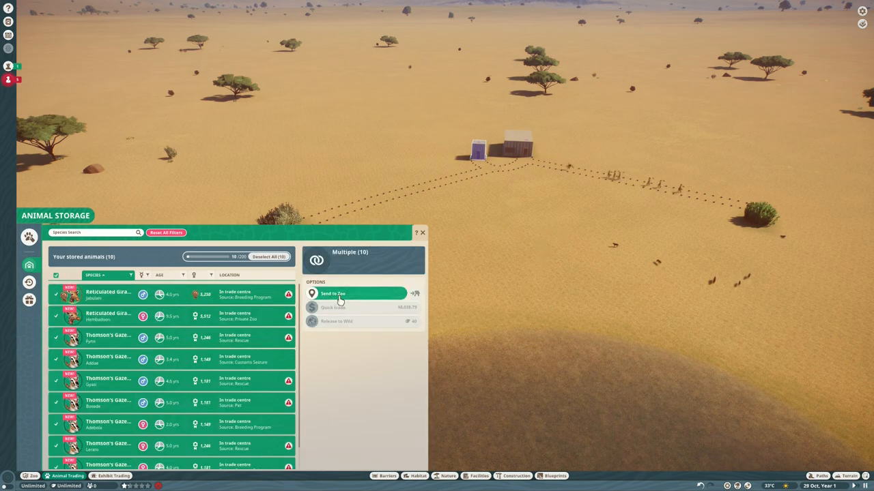
- Send all ten stored animals from Animal Storage into the zoo
left_click(341, 293)
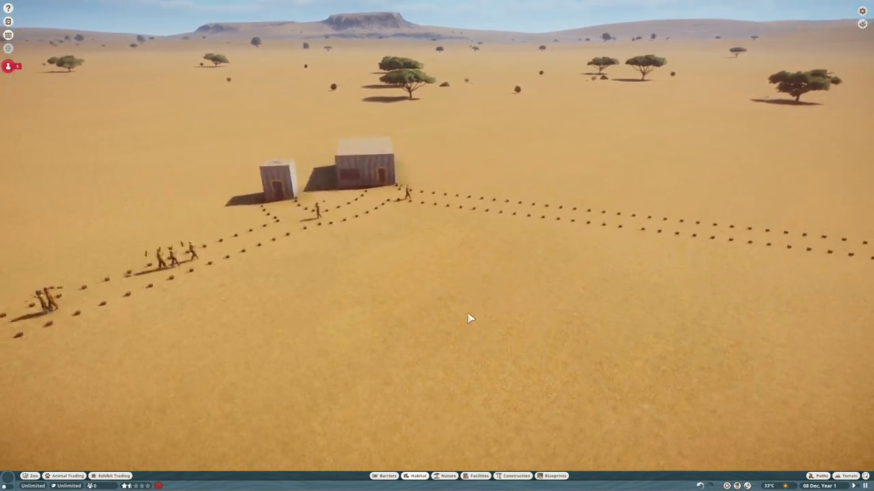
- Place a Guest Spawner from the Facilities catalogue onto the open savanna
left_click(479, 475)
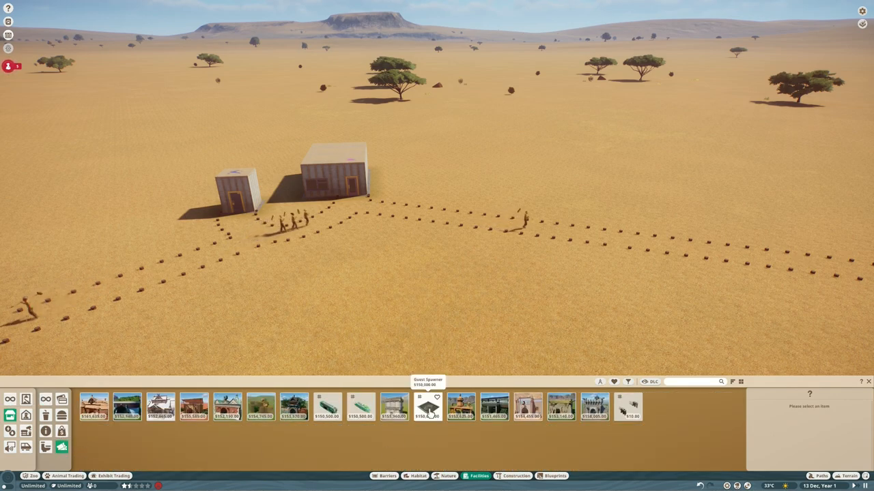
left_click(427, 407)
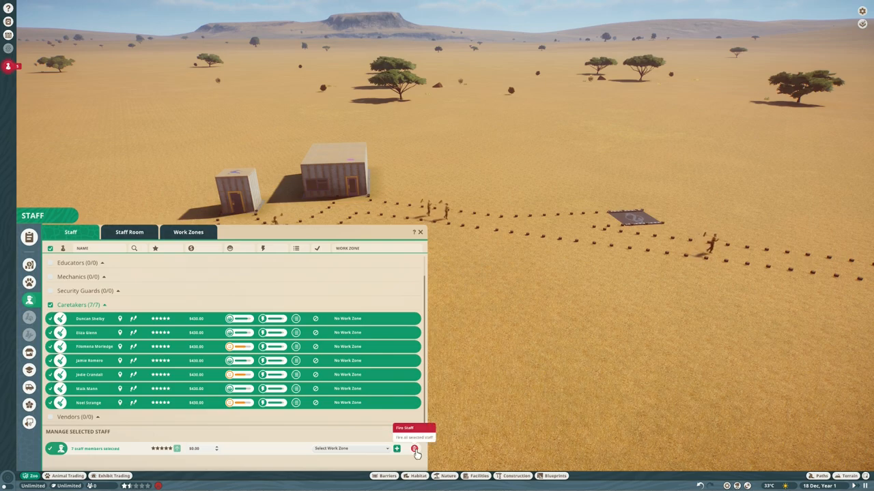
- Fire one caretaker in the Staff panel and bring up the terrain painting textures
left_click(415, 449)
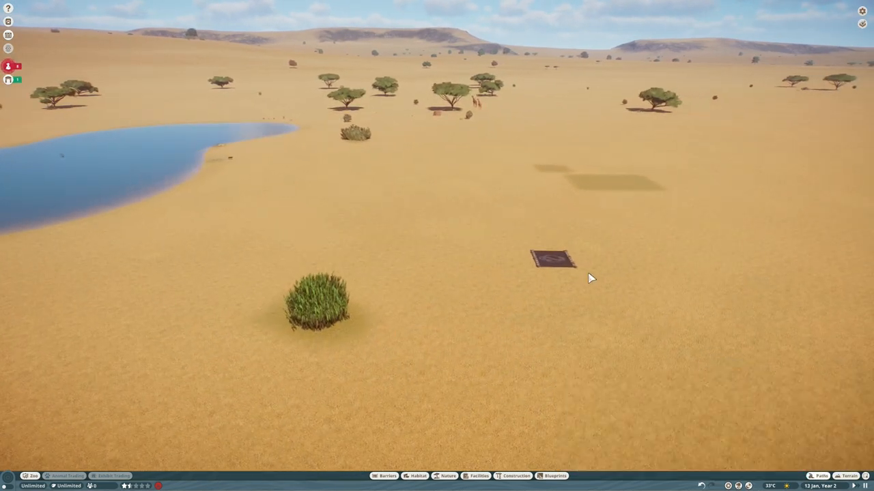
left_click(846, 475)
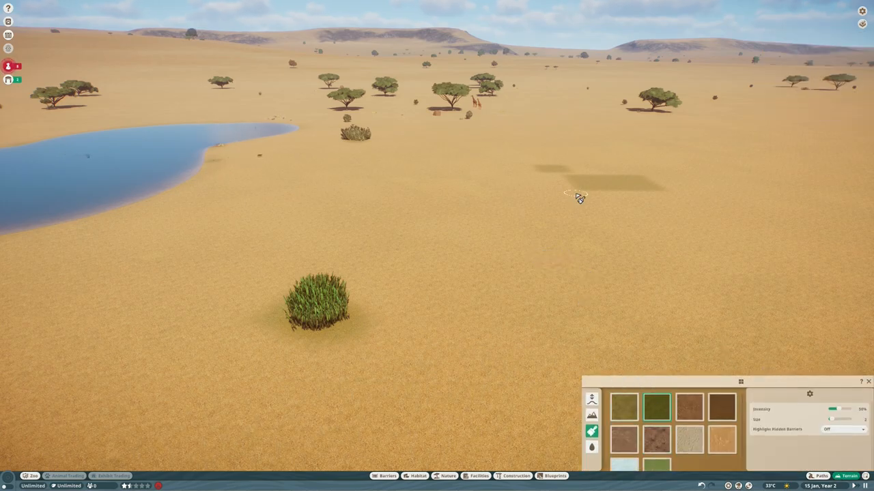